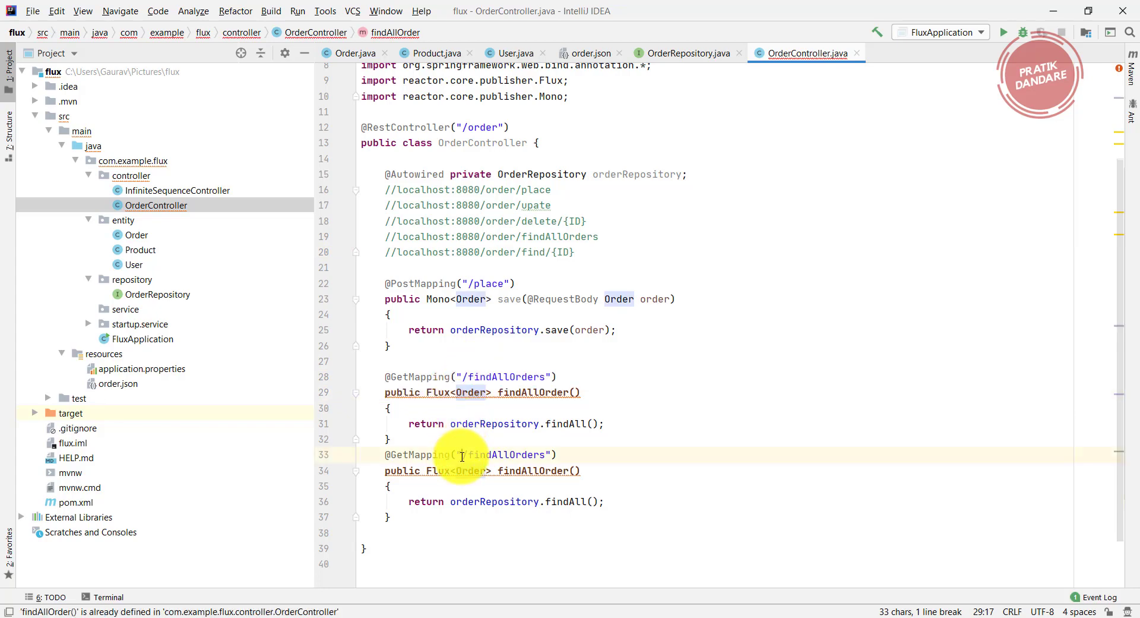
# Change the copied mapping path to /find/{ID} and its return type to Mono<ResponseEntity<Order>>.
pyautogui.doubleClick(501, 453)
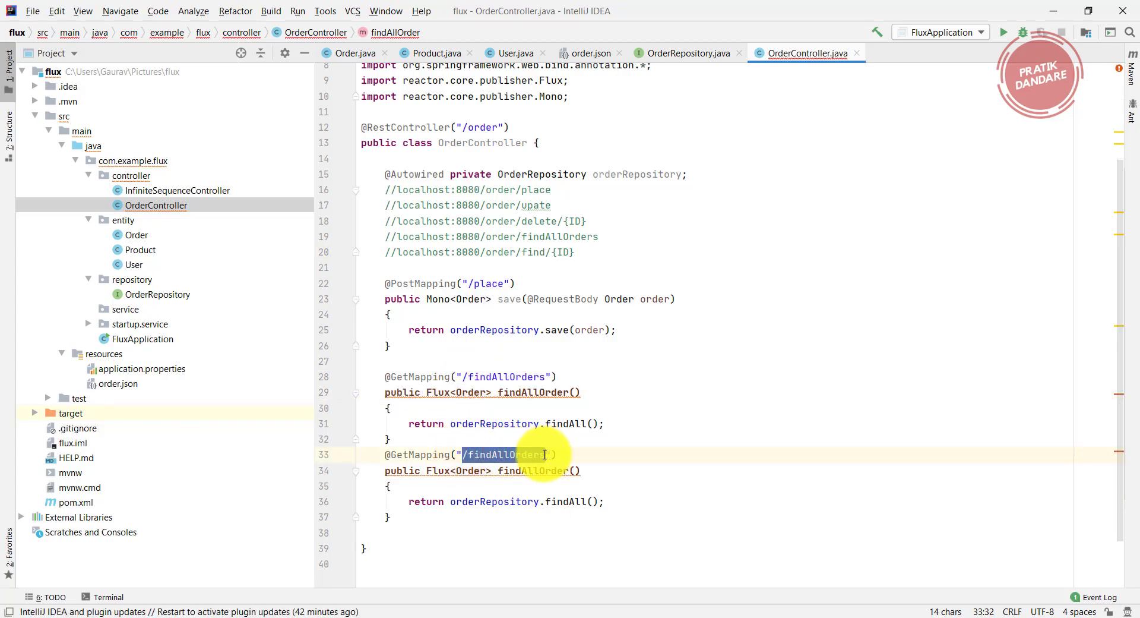
pyautogui.write('/find/{ID}')
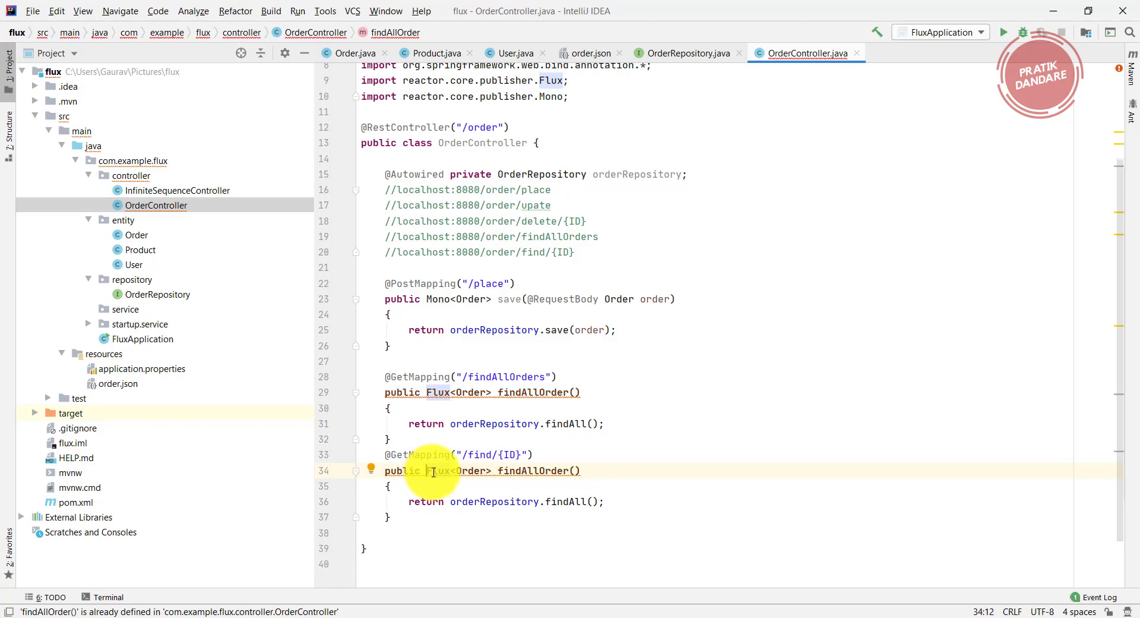
pyautogui.write('Mo')
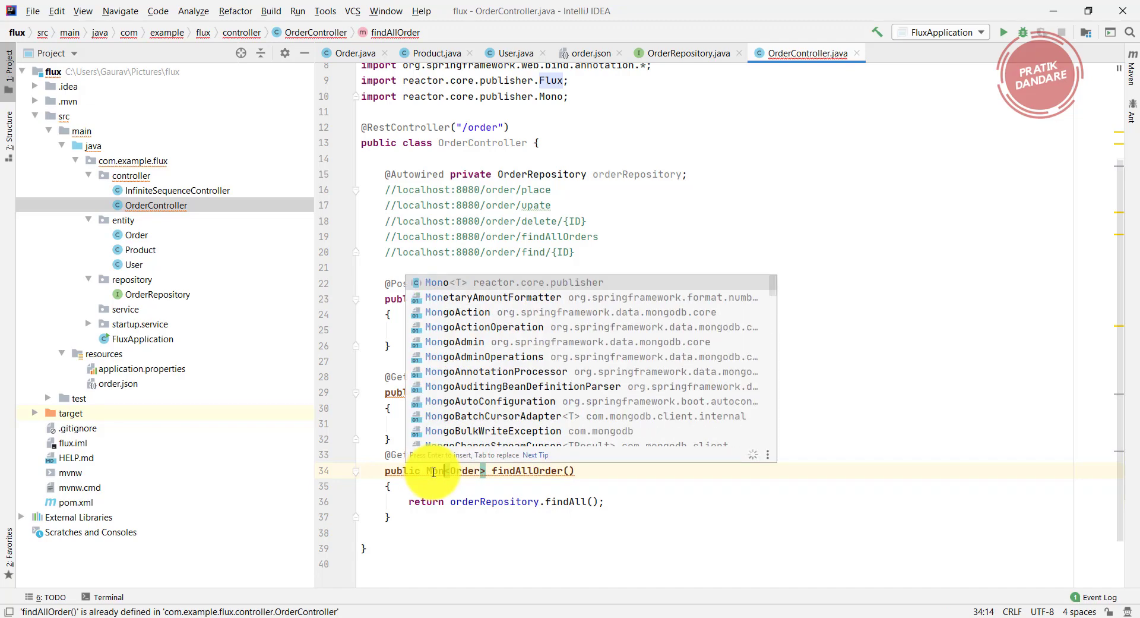
pyautogui.press('Escape')
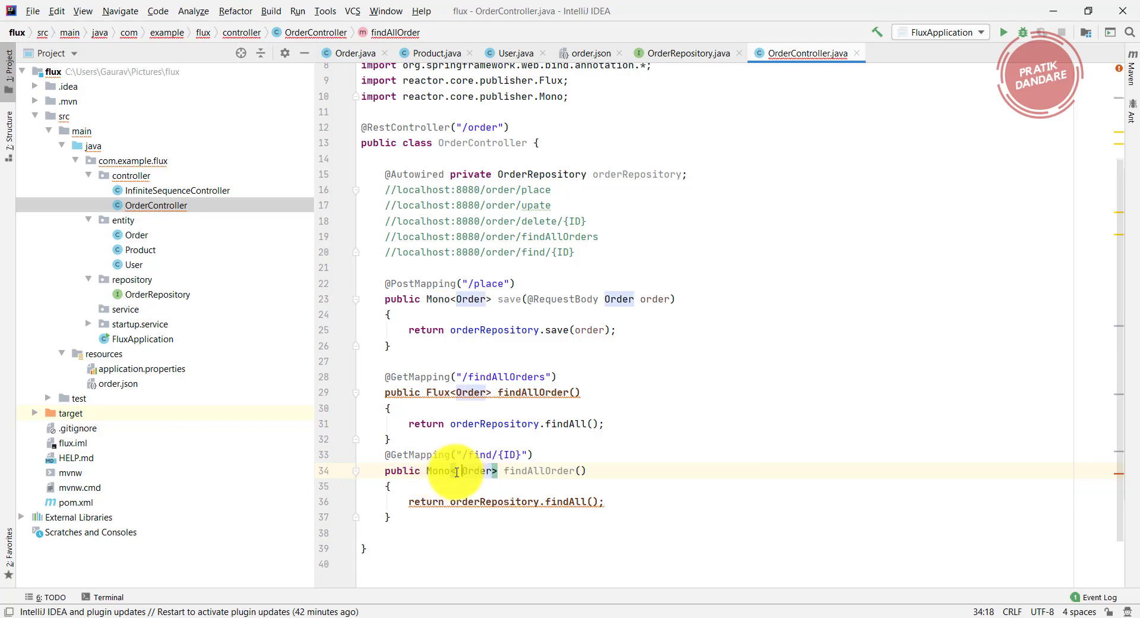
pyautogui.write('ResponseEntity<')
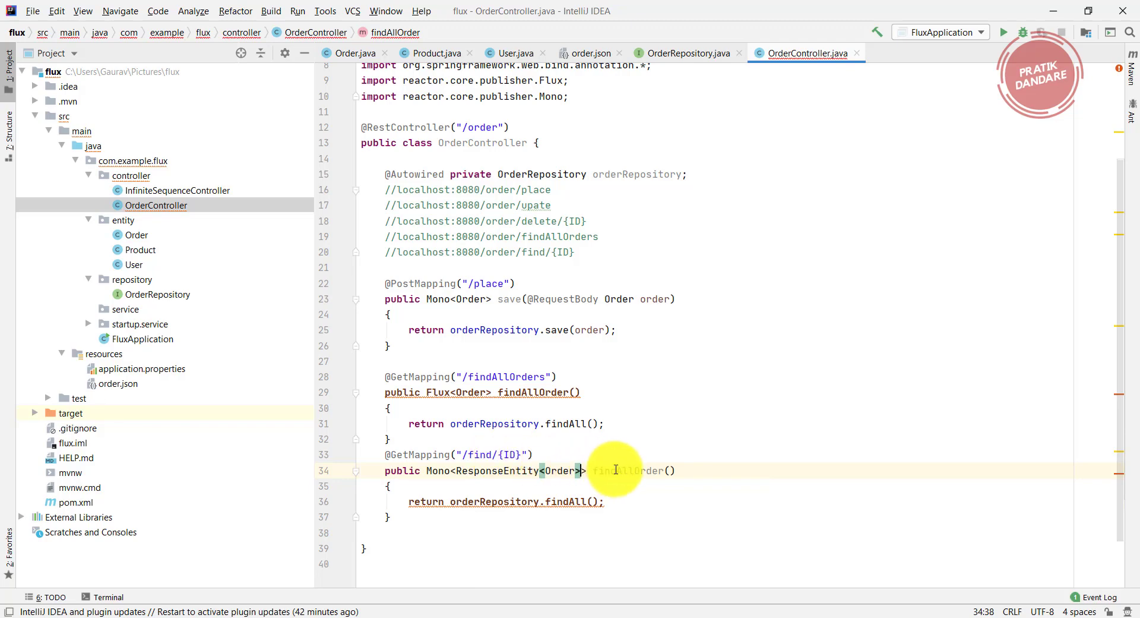
pyautogui.doubleClick(627, 470)
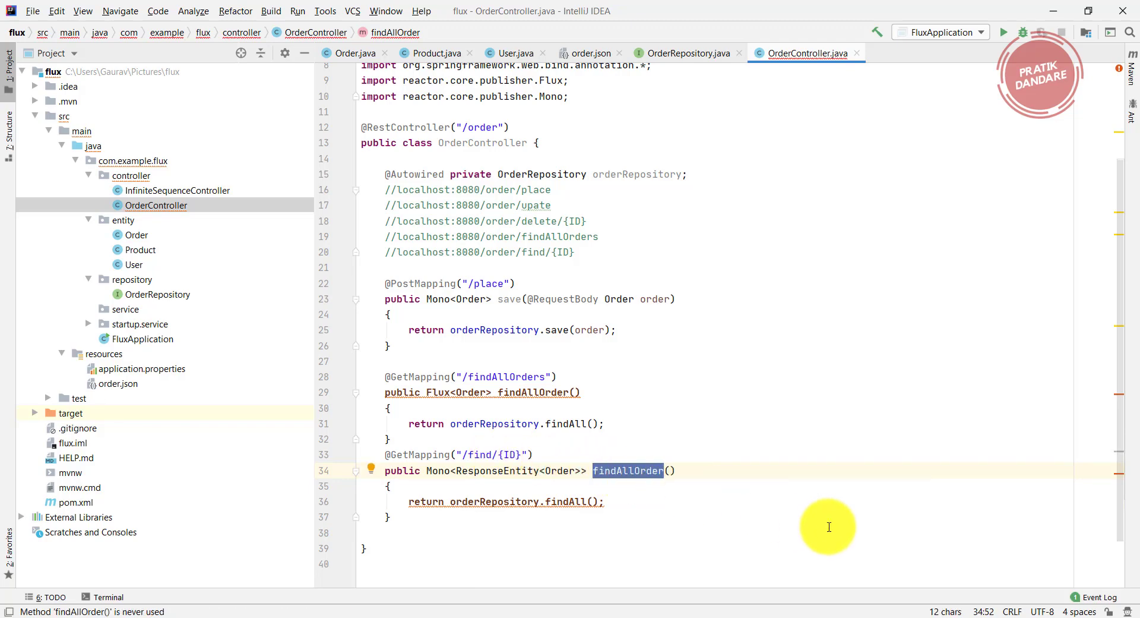
pyautogui.press('Backspace')
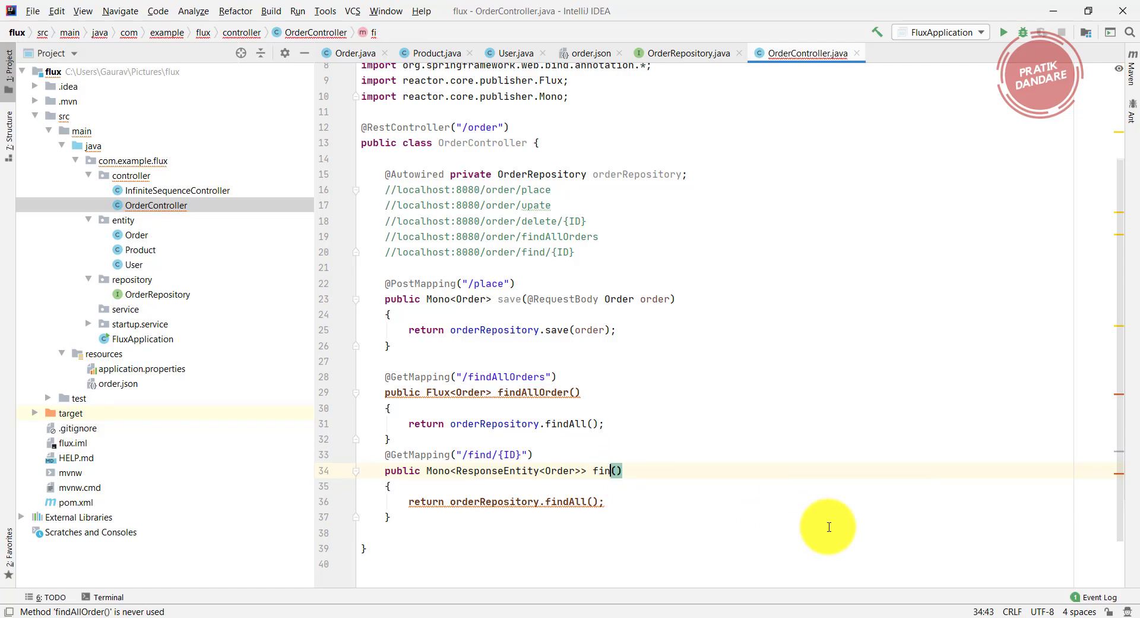
pyautogui.write('dBy')
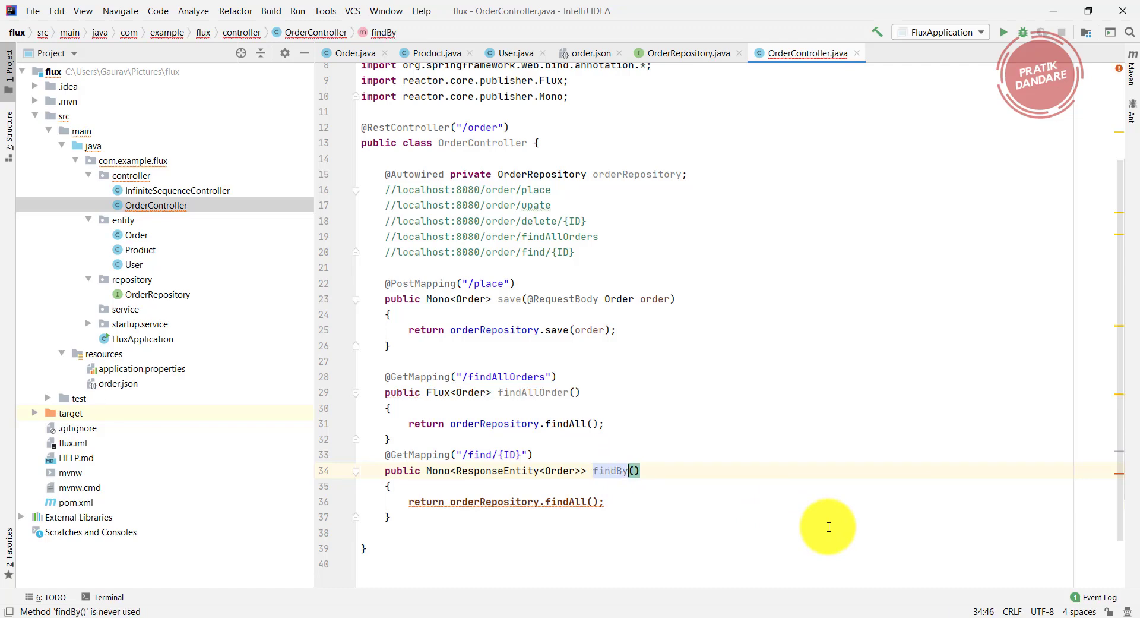
pyautogui.write('Id')
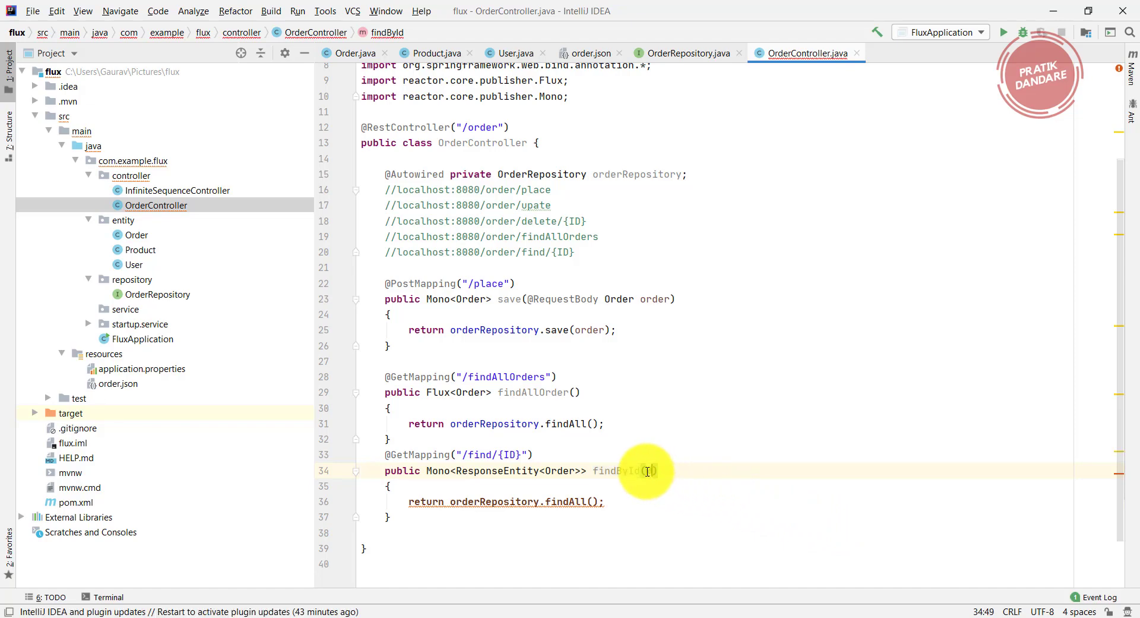
pyautogui.write('PathVariable')
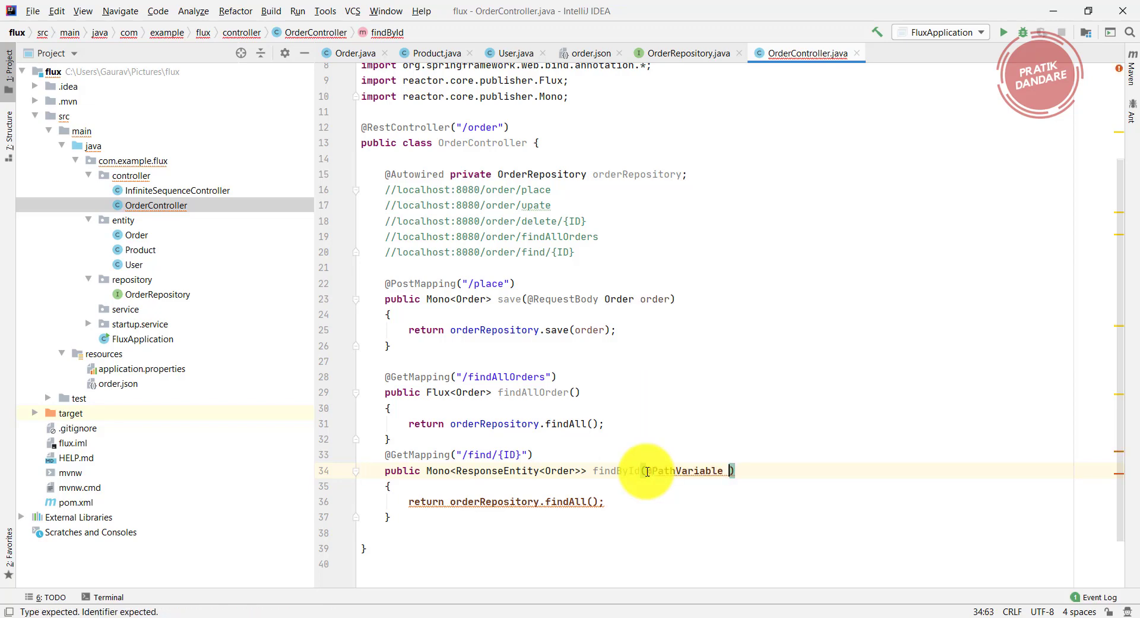
pyautogui.write('S')
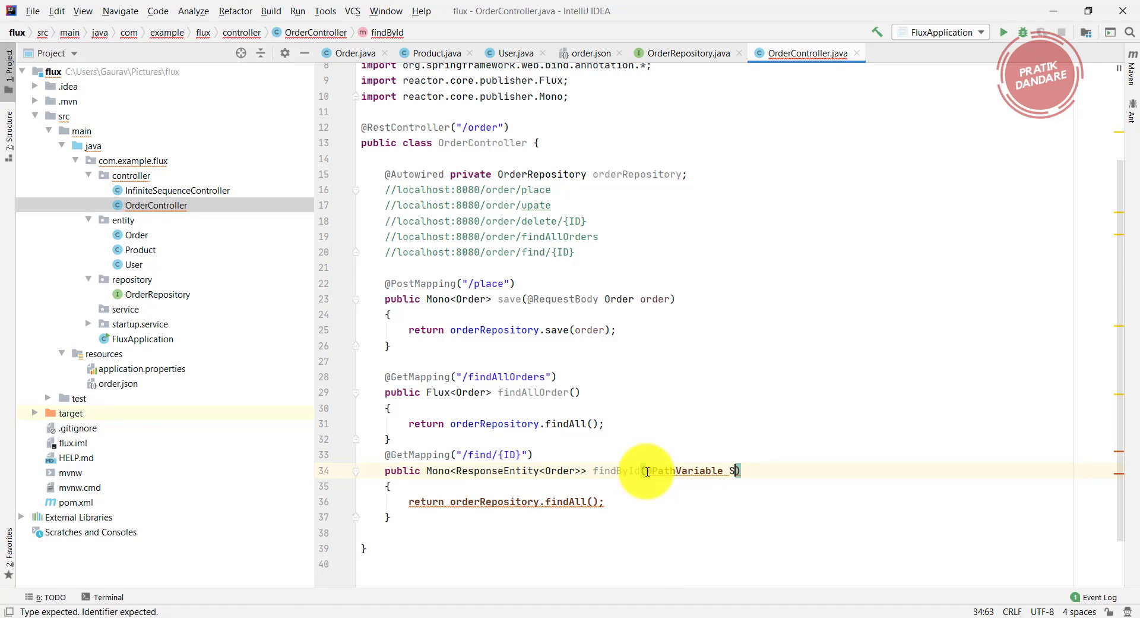
pyautogui.write('tring id')
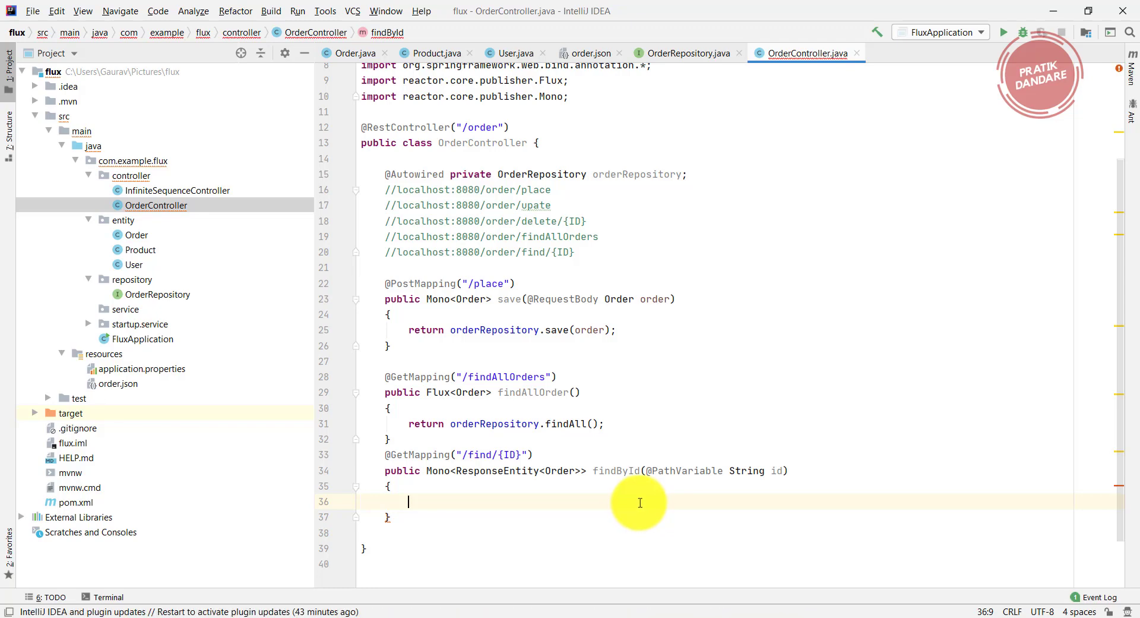
# Begin the body with orderRepository.findById(id) and start chaining a .map call.
pyautogui.write('or')
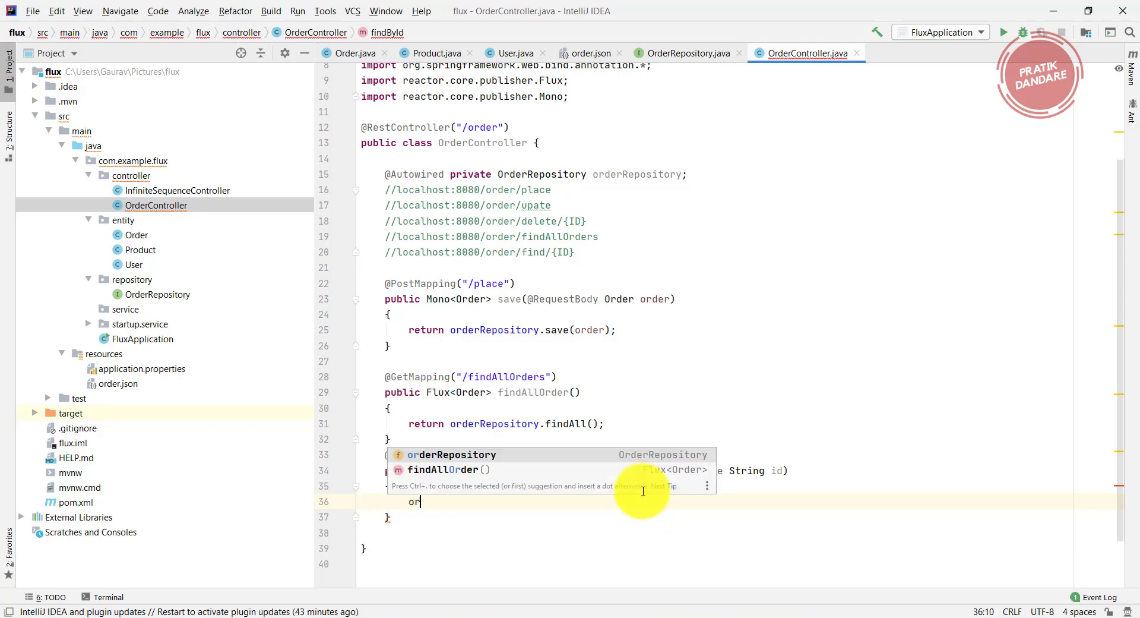
pyautogui.write('derRepository.fi')
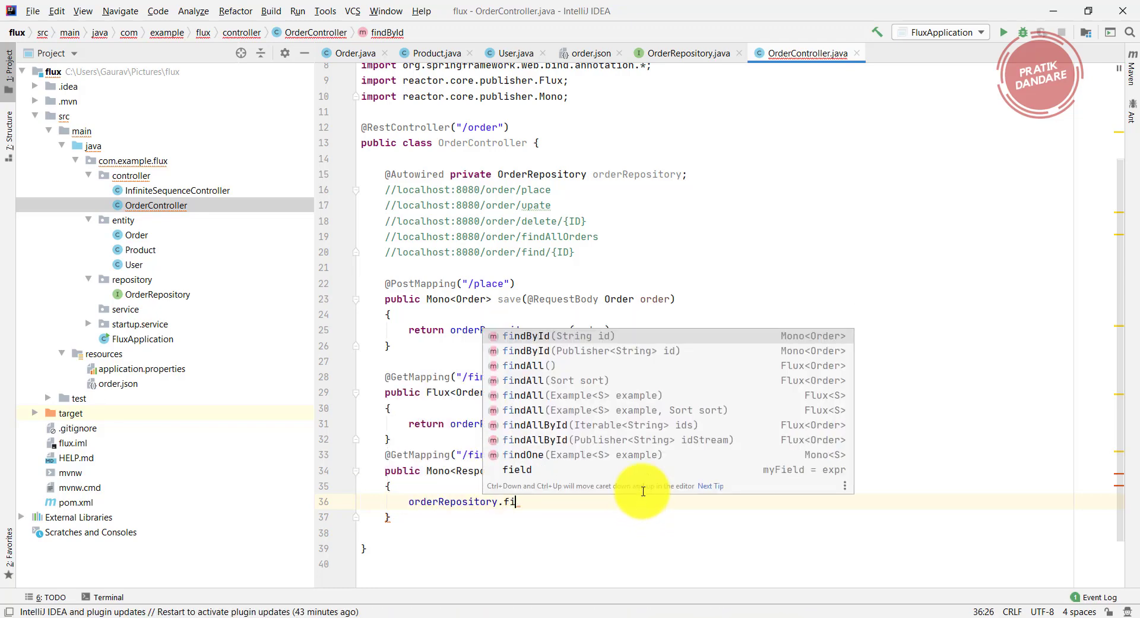
pyautogui.click(525, 335)
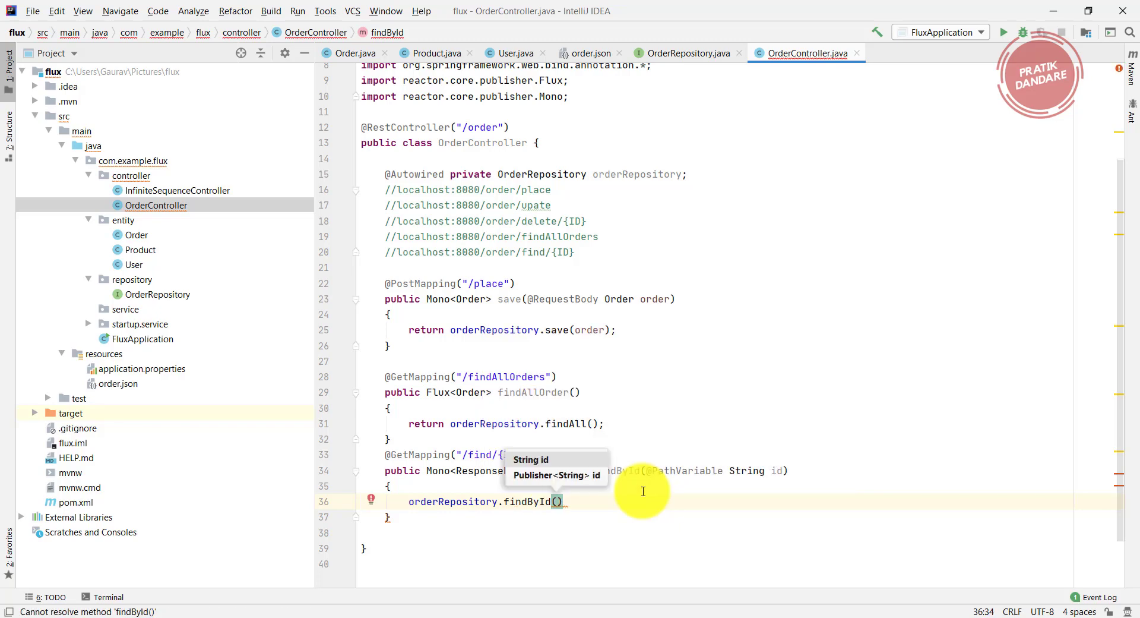
pyautogui.write('id')
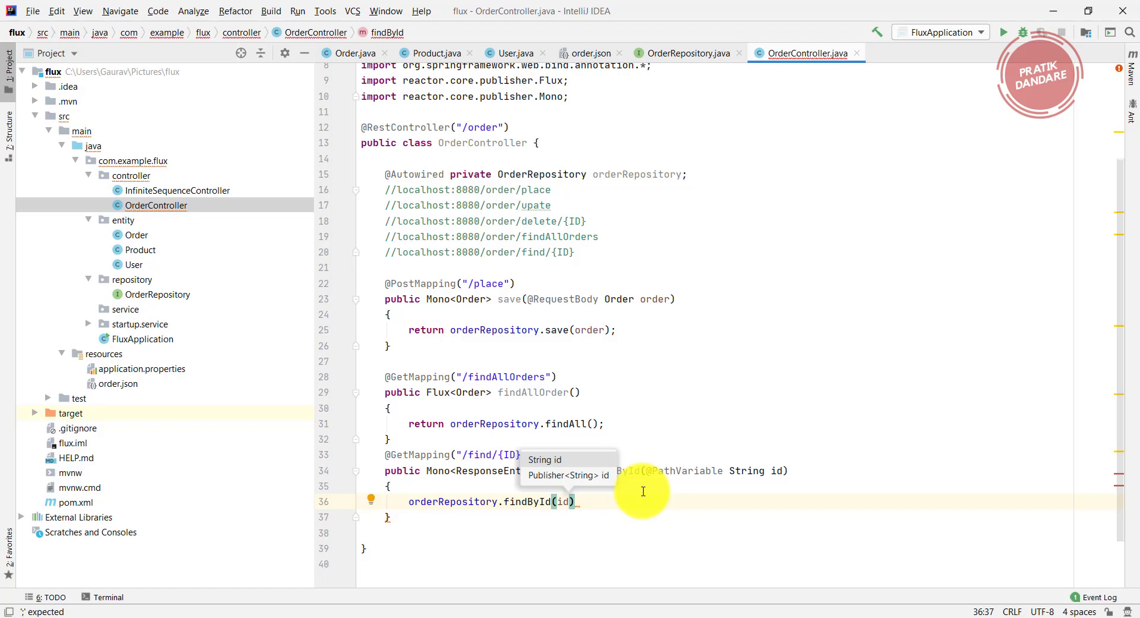
pyautogui.write('.map(x ->')
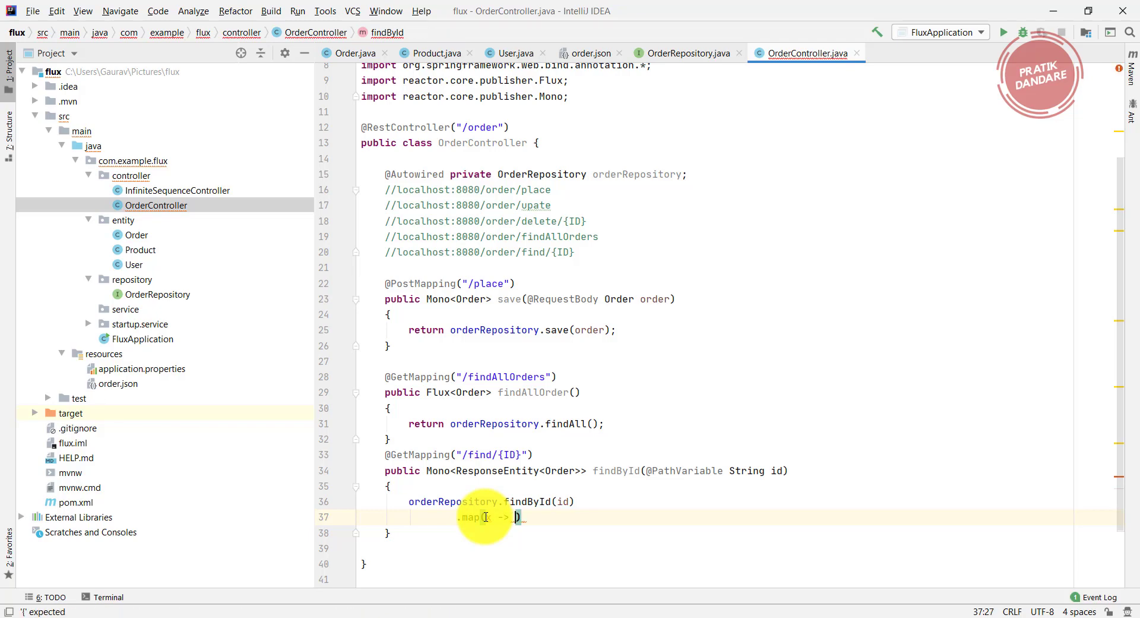
# Write the map lambda as x -> ResponseEntity.of(x) and move to a new line.
pyautogui.write('RE')
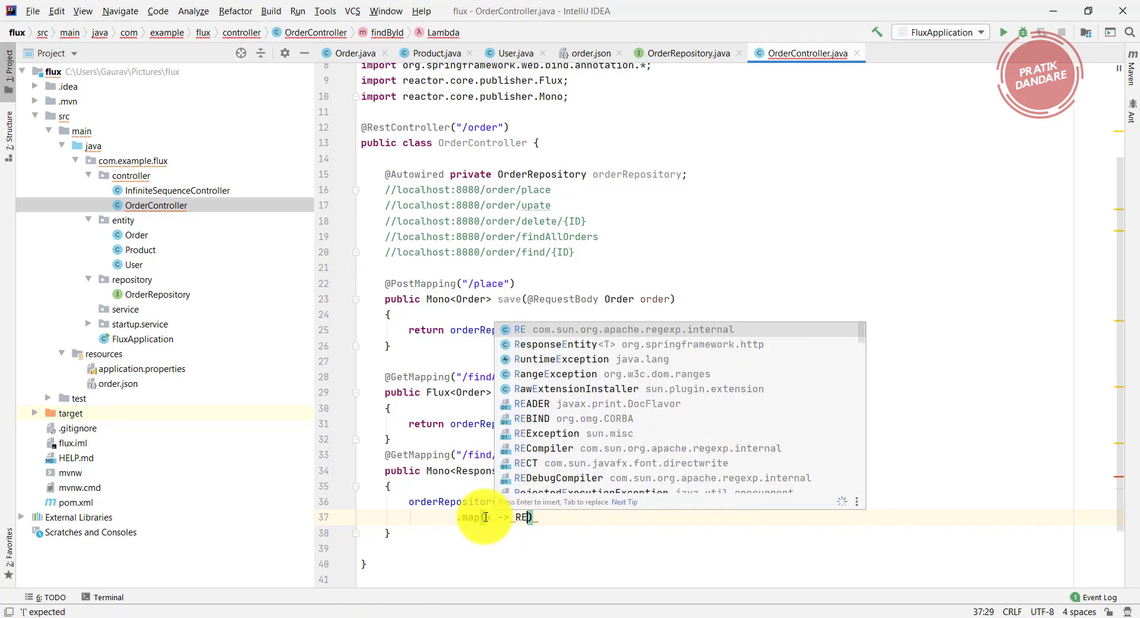
pyautogui.click(555, 343)
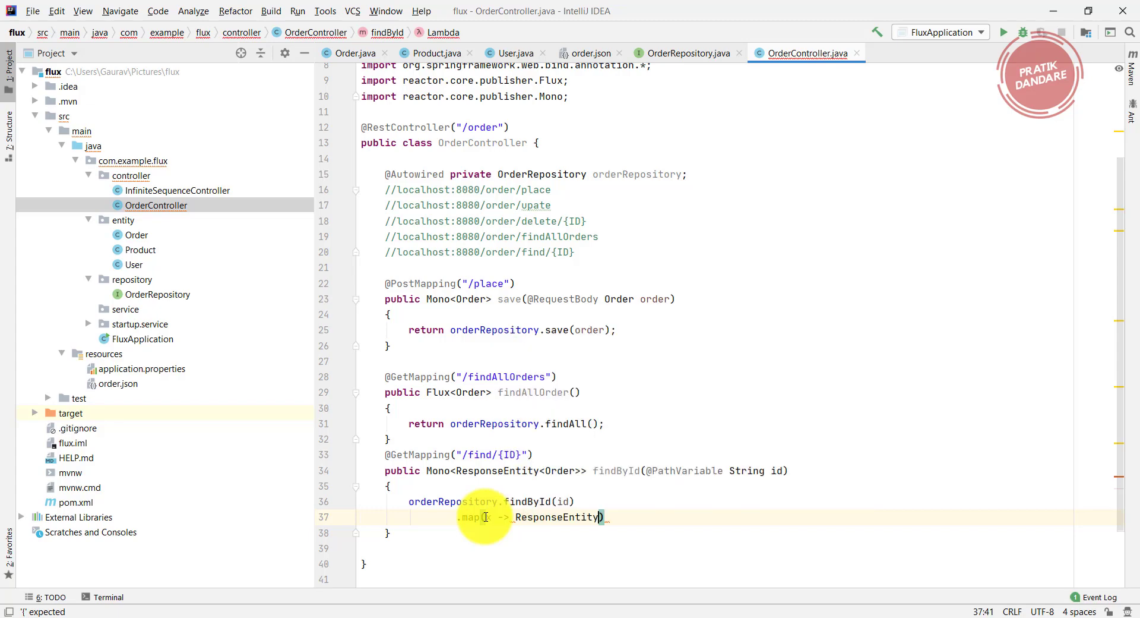
pyautogui.write('.of(')
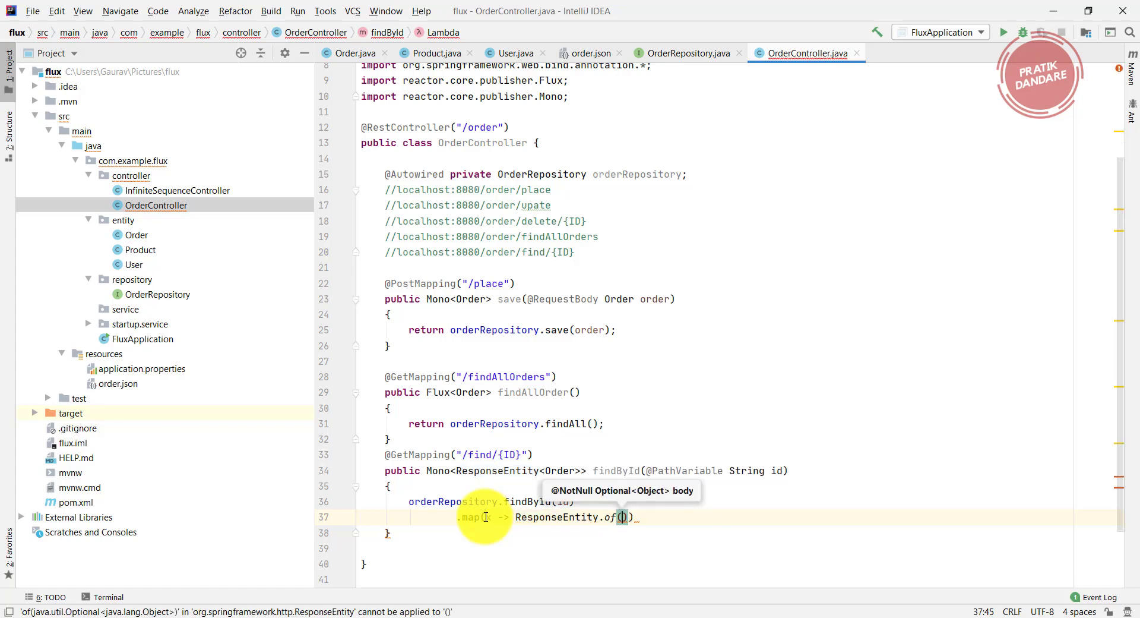
pyautogui.write('x')
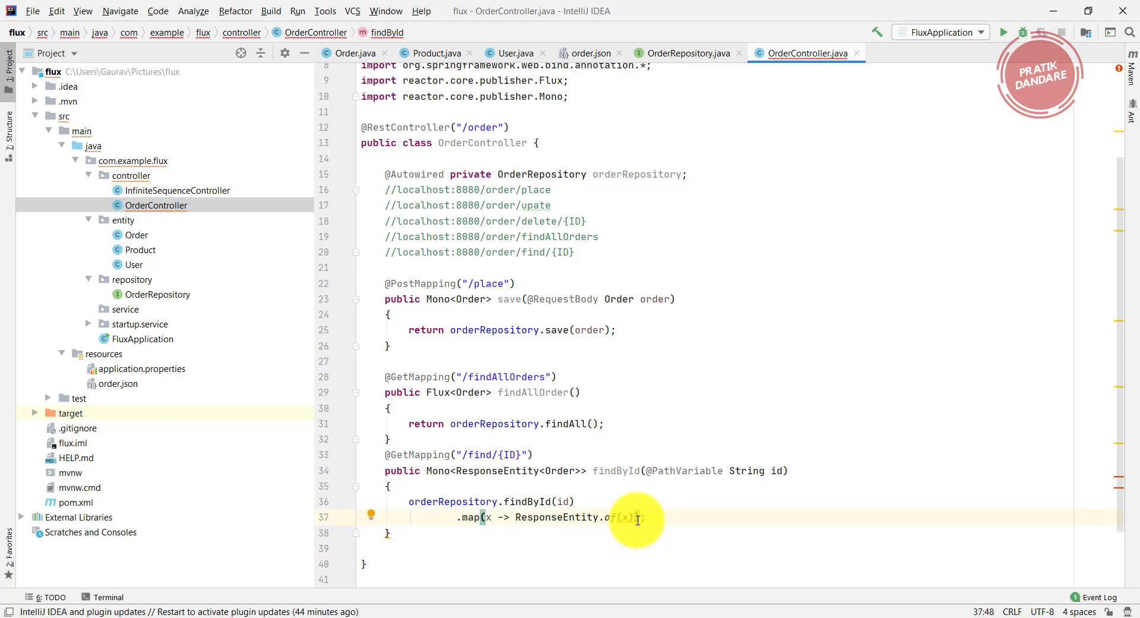
pyautogui.press('enter')
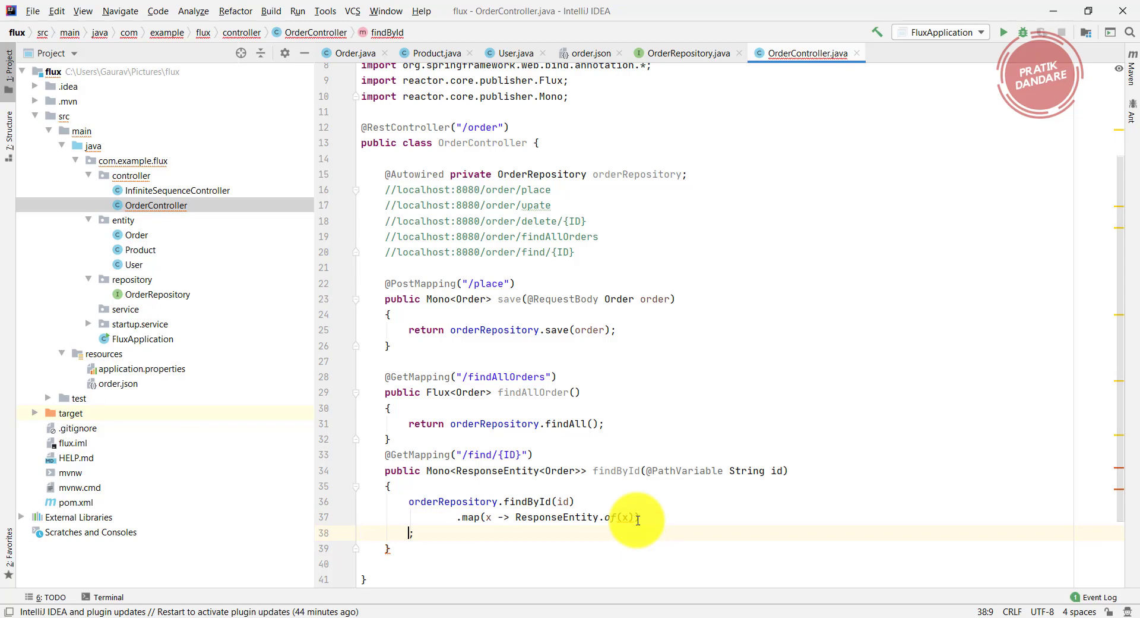
# Append .defaultIfEmpty(ResponseEntity.notFound().build()); to the chain.
pyautogui.write('.defaultIfEmpty(')
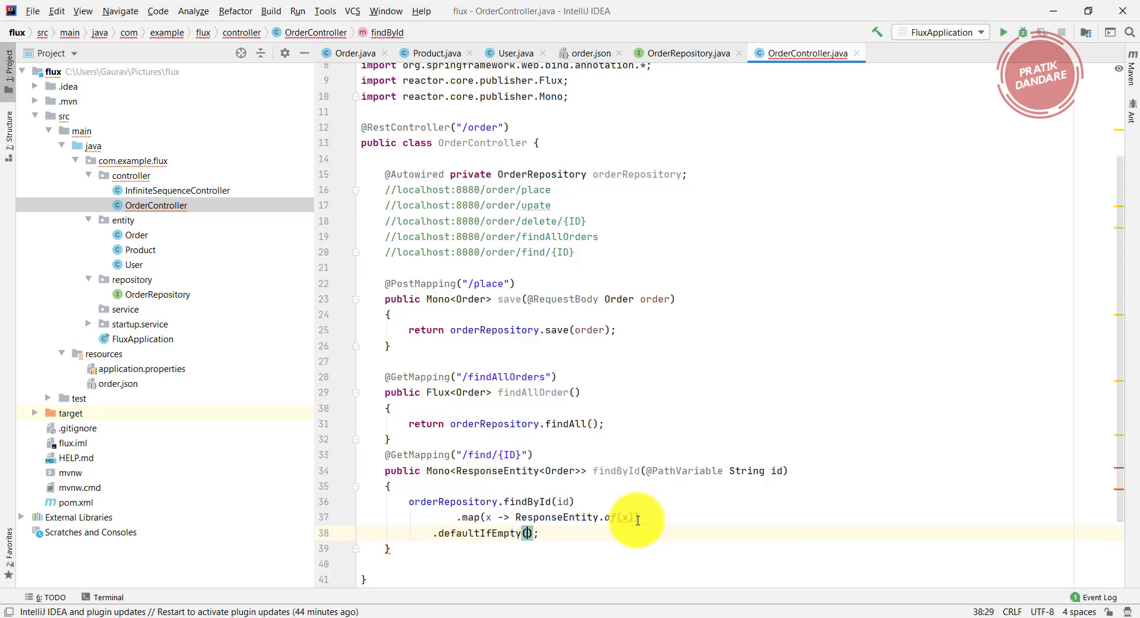
pyautogui.moveTo(527, 517)
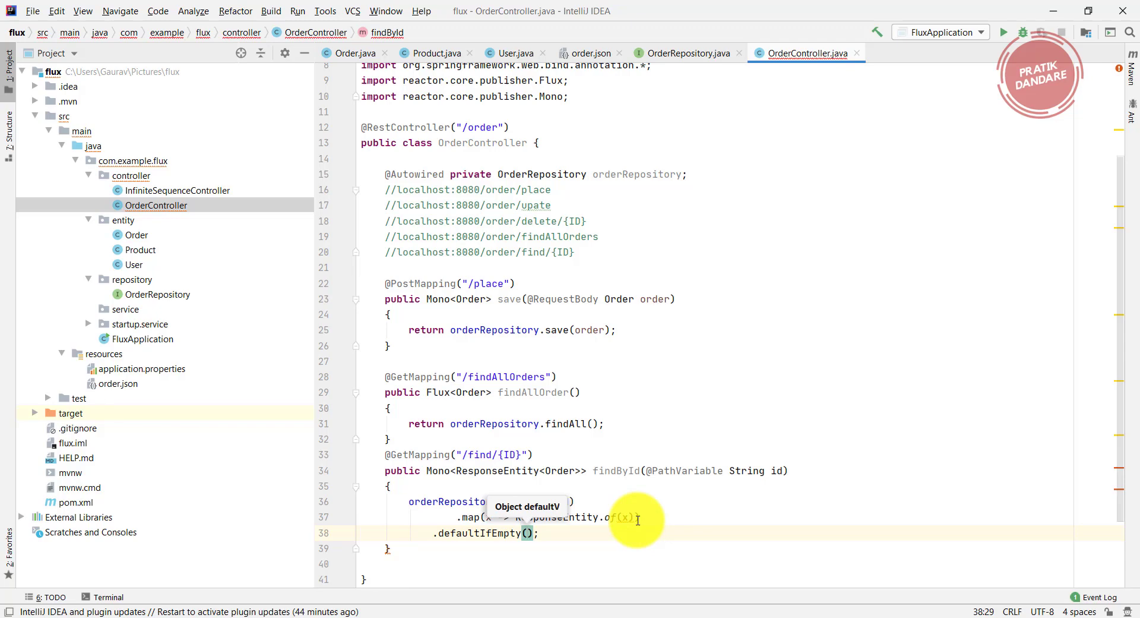
pyautogui.write('ResponseEntity.')
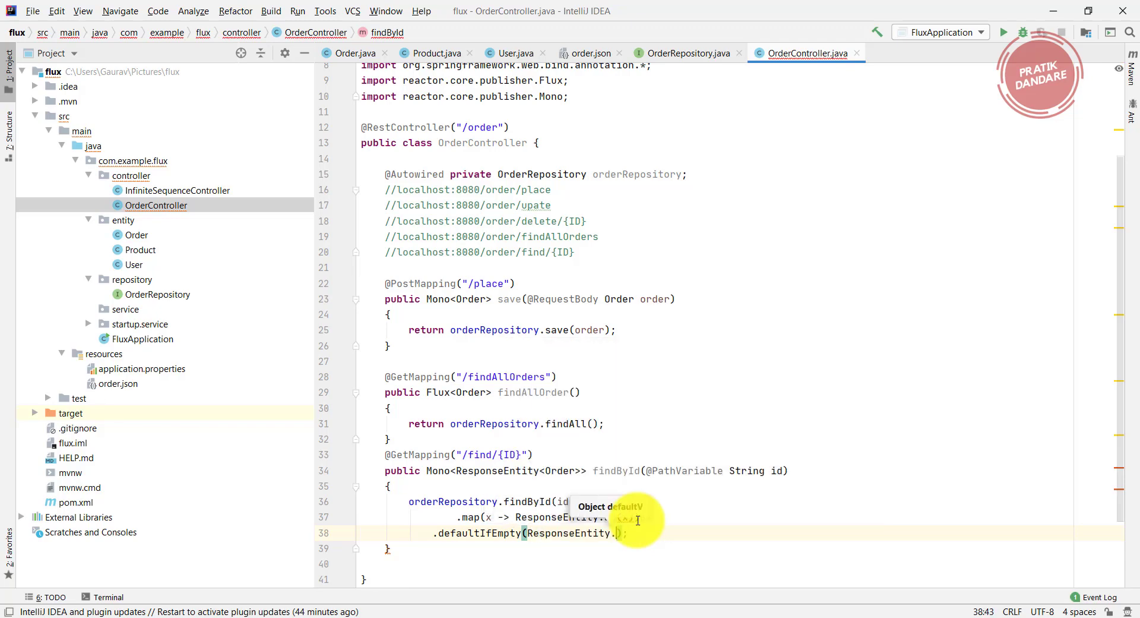
pyautogui.write('ba')
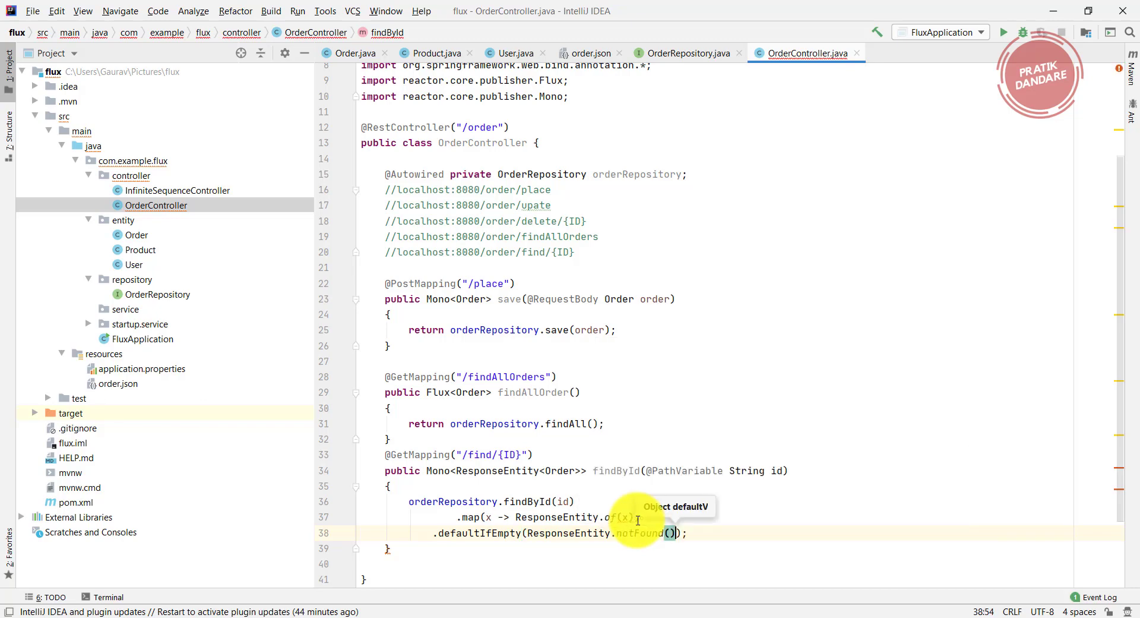
pyautogui.write('.build(')
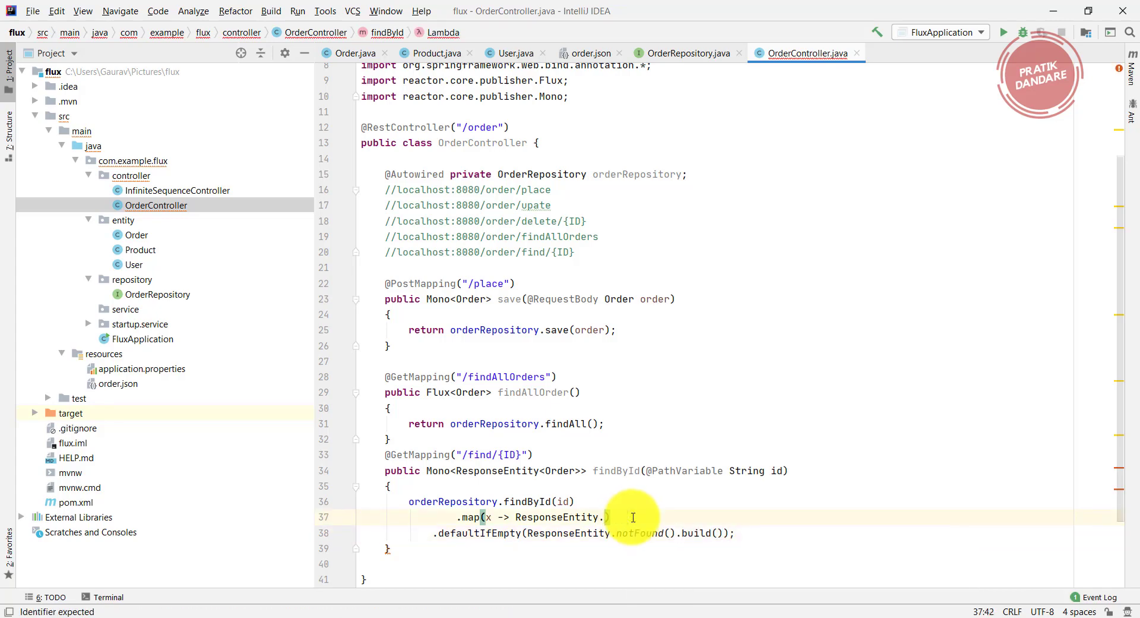
# Make the map return ResponseEntity.ok(x) and prefix the chain with return.
pyautogui.write('ok()')
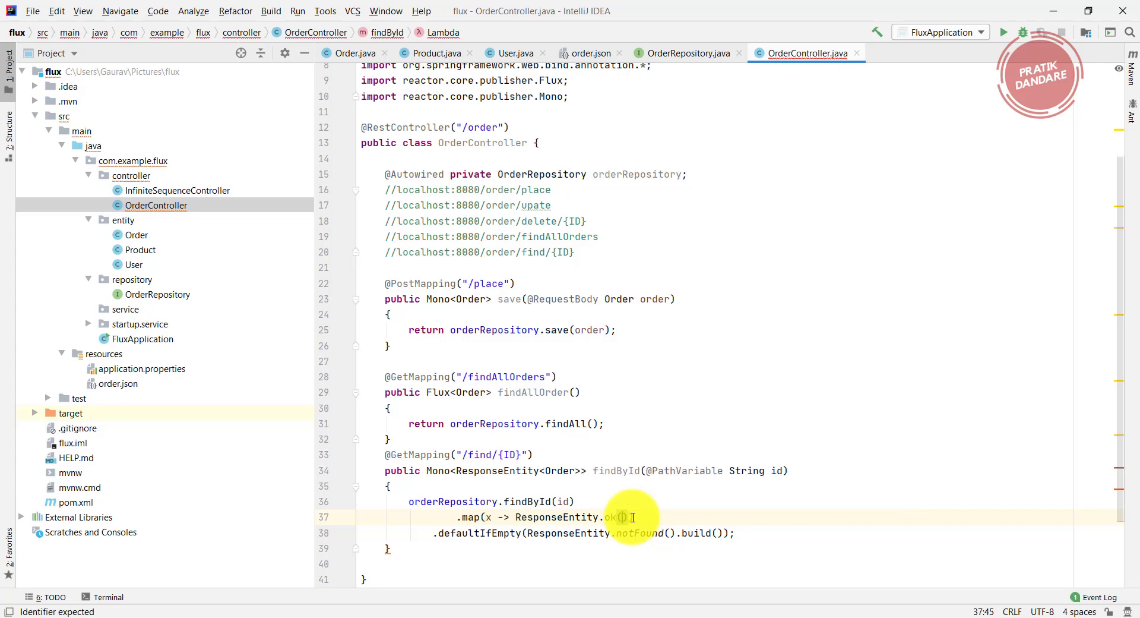
pyautogui.write('x')
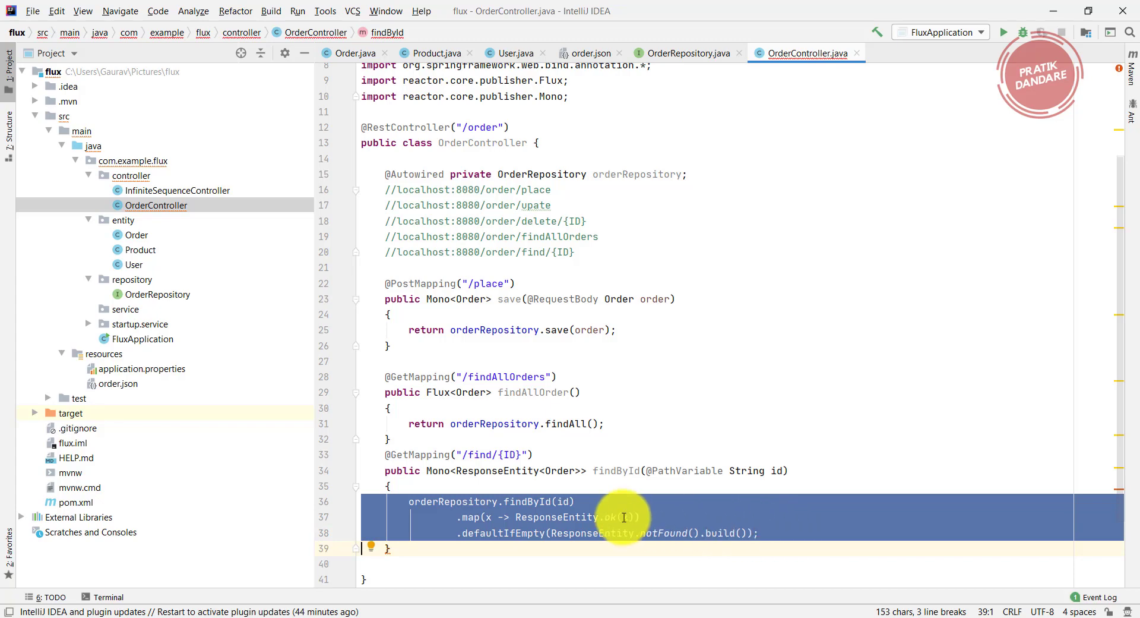
pyautogui.click(406, 502)
pyautogui.write('return ')
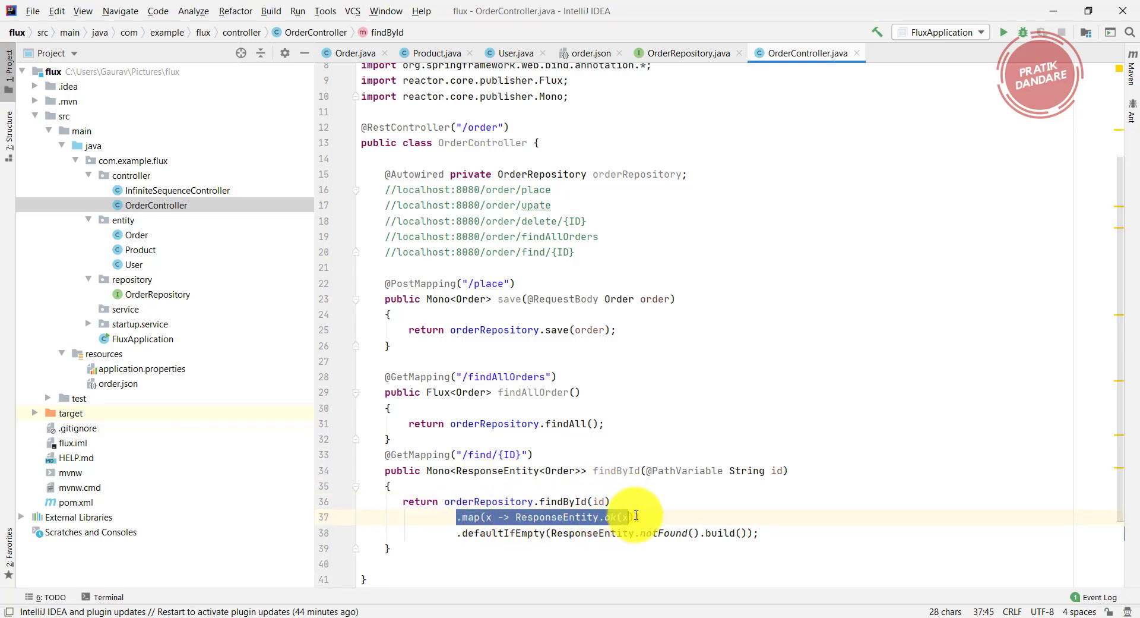
pyautogui.write('x')
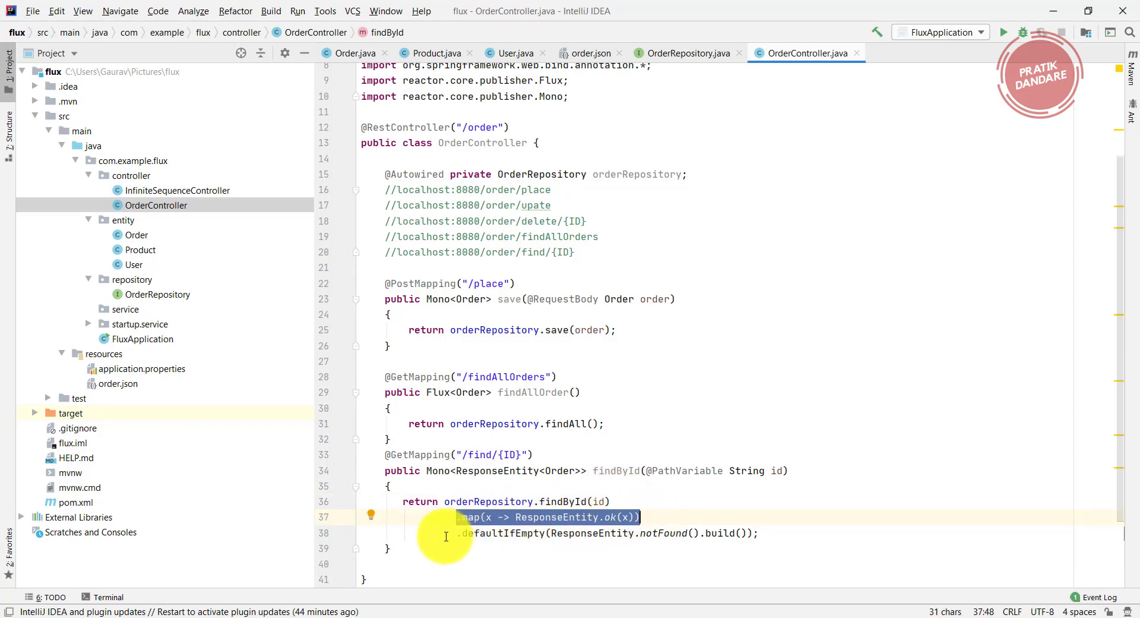